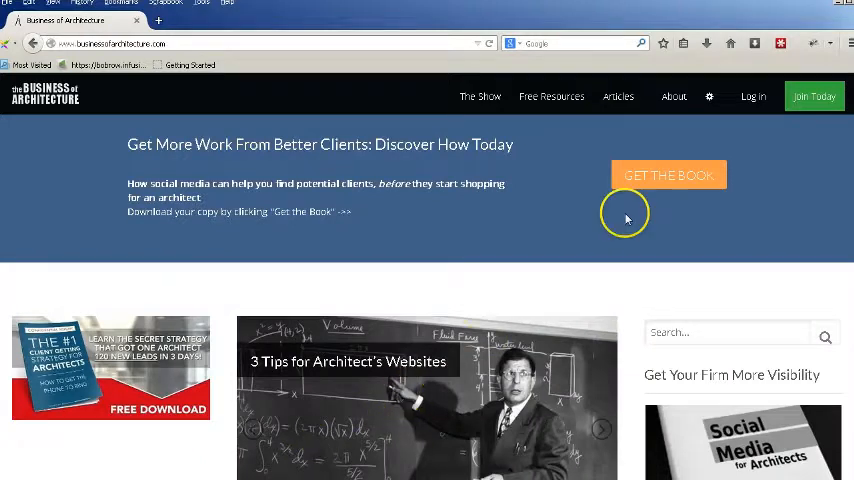
mouse_move(659, 119)
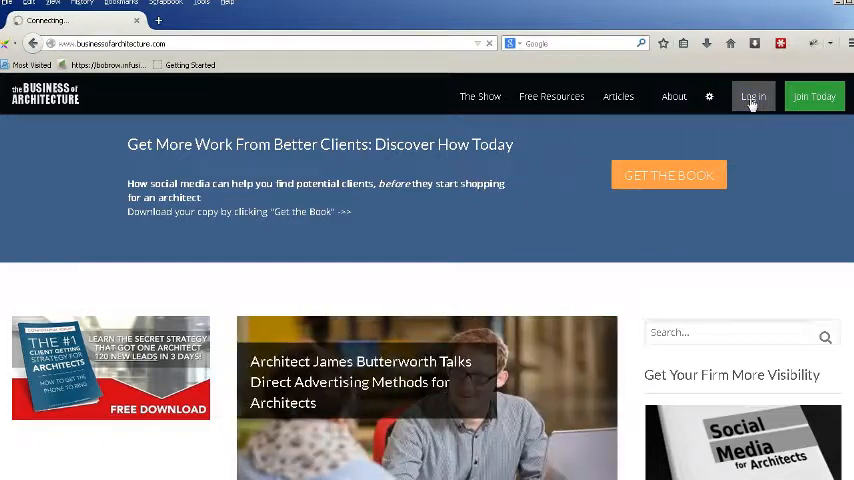
Go to the Members Only Login page and submit the member username and password
click(752, 96)
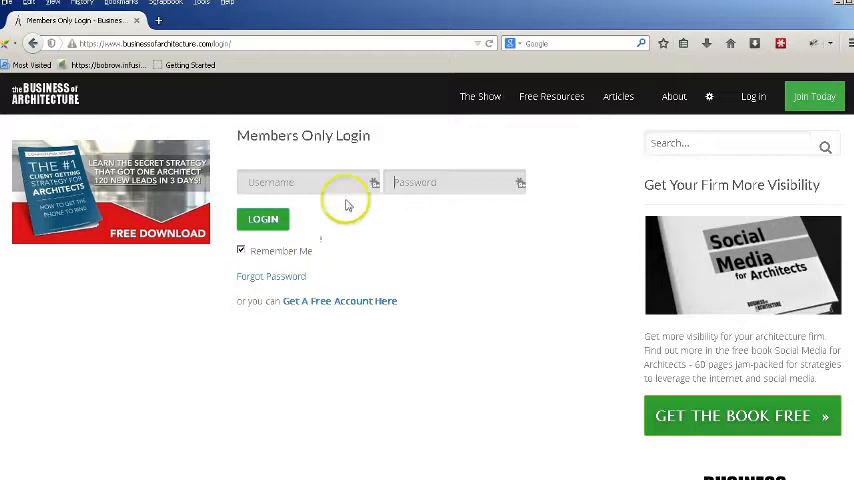
click(262, 218)
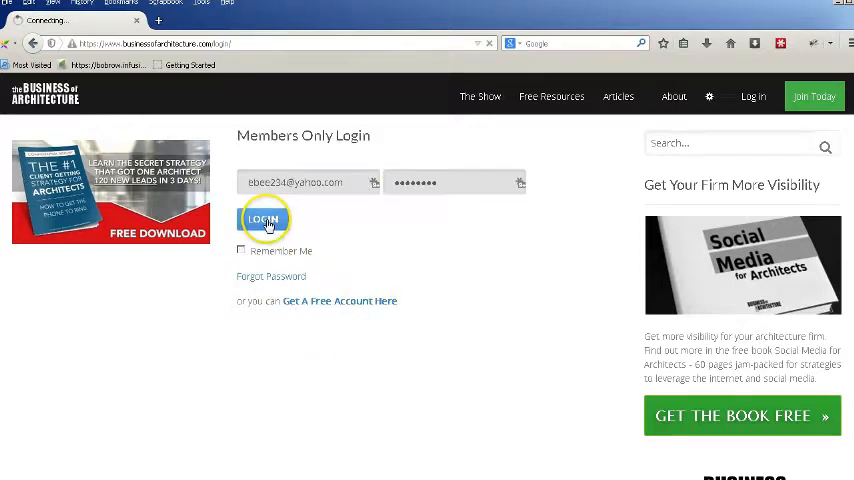
Finish signing in and scroll the Member Dashboard to 'Links To Products You Have Purchased'
click(263, 219)
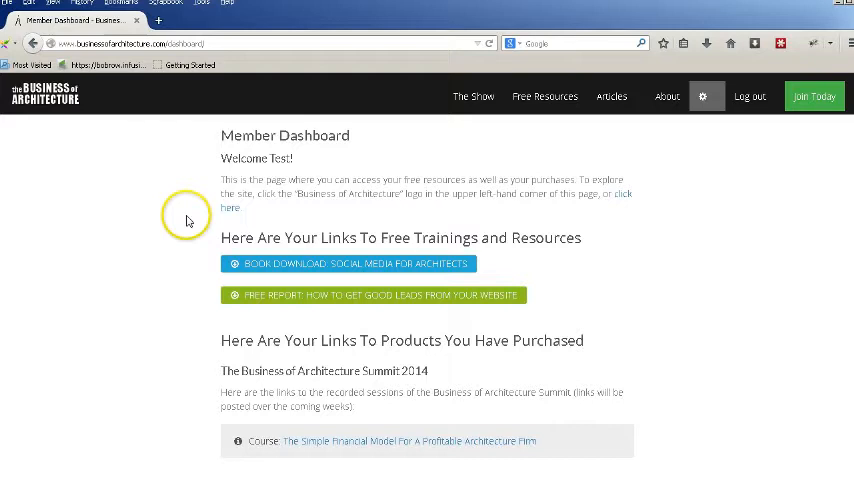
scroll(down, 3)
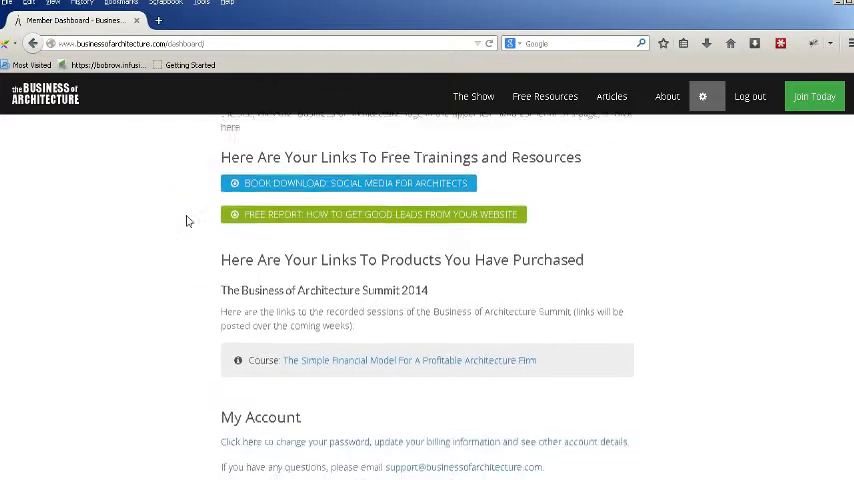
scroll(down, 3)
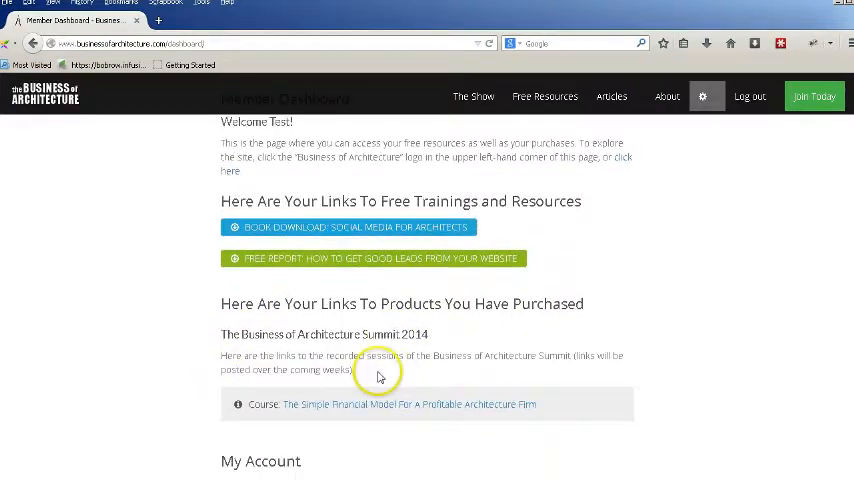
scroll(down, 3)
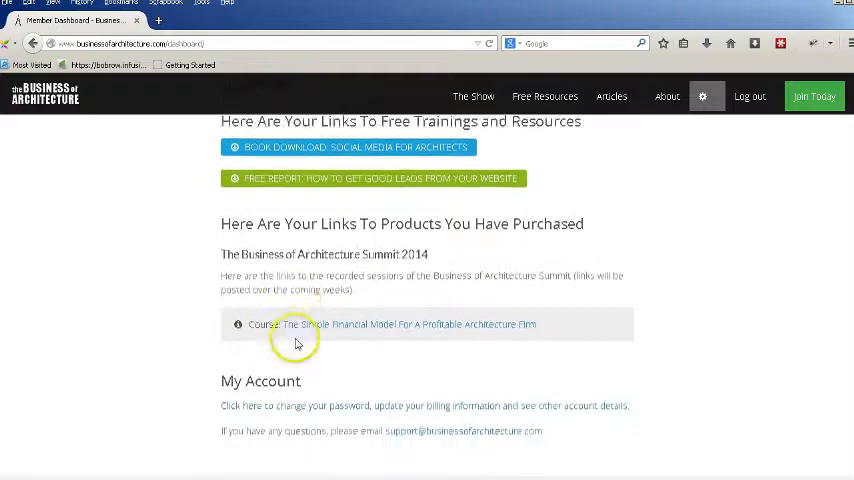
scroll(down, 3)
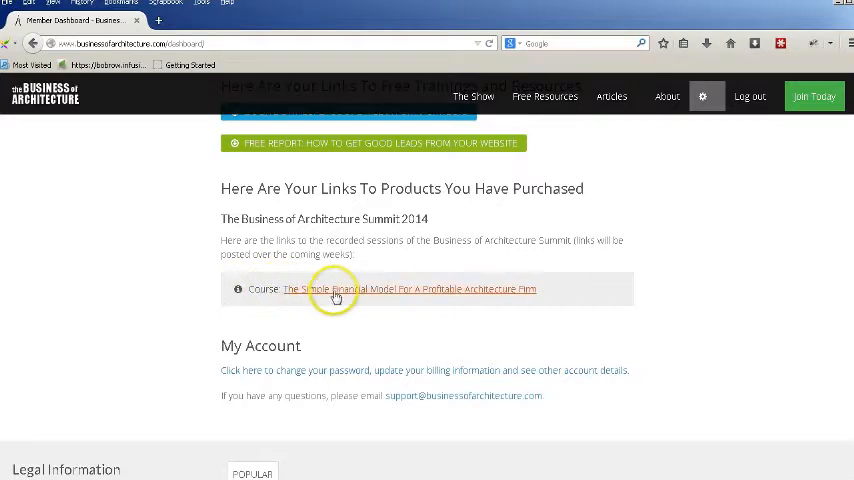
mouse_move(436, 296)
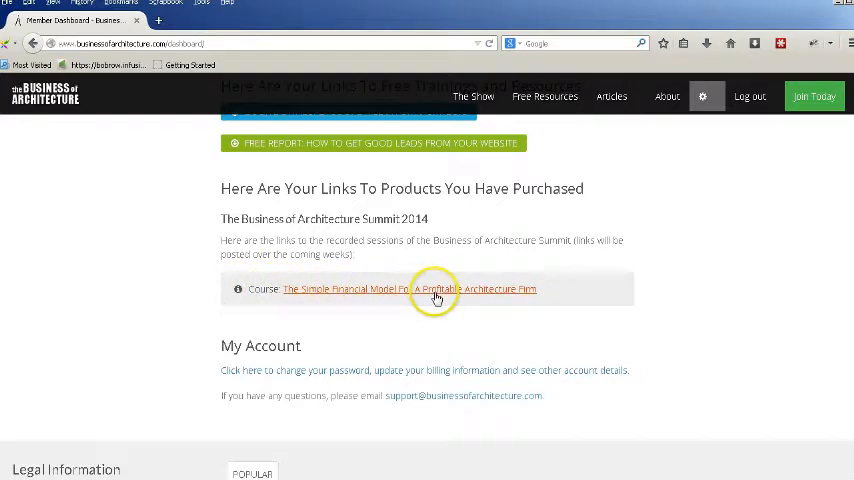
Open 'The Simple Financial Model For A Profitable Architecture Firm' and scroll to its spreadsheet resource
click(408, 289)
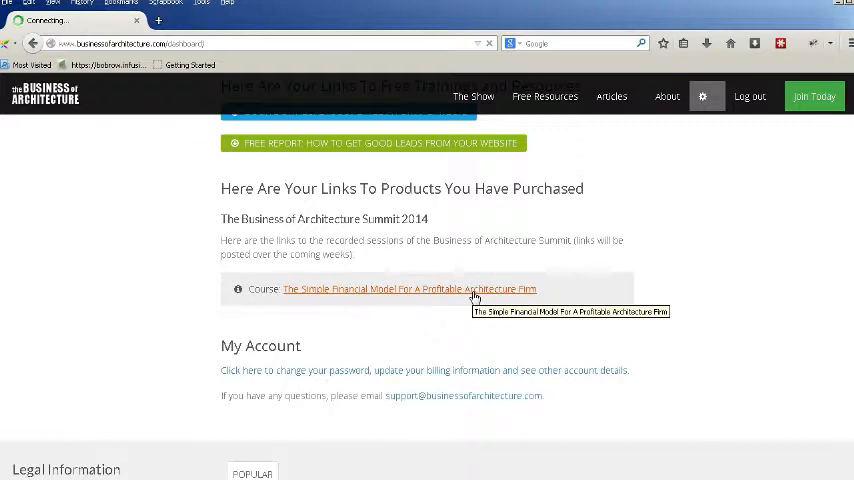
click(409, 289)
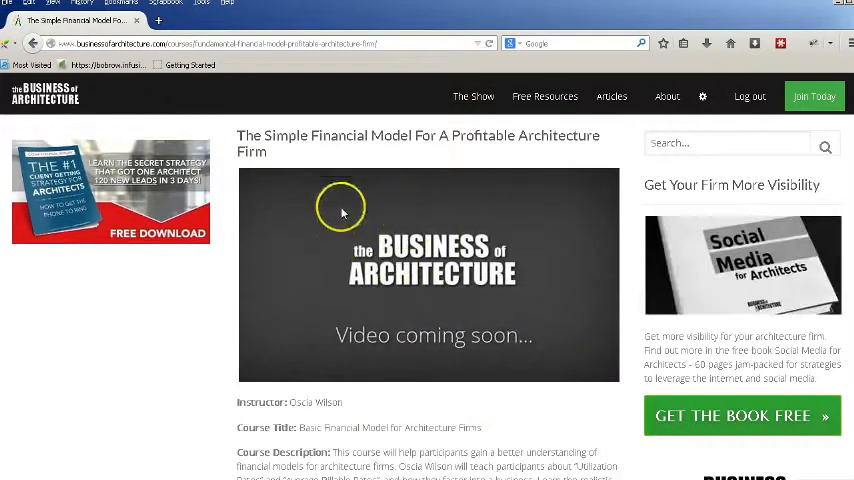
mouse_move(398, 243)
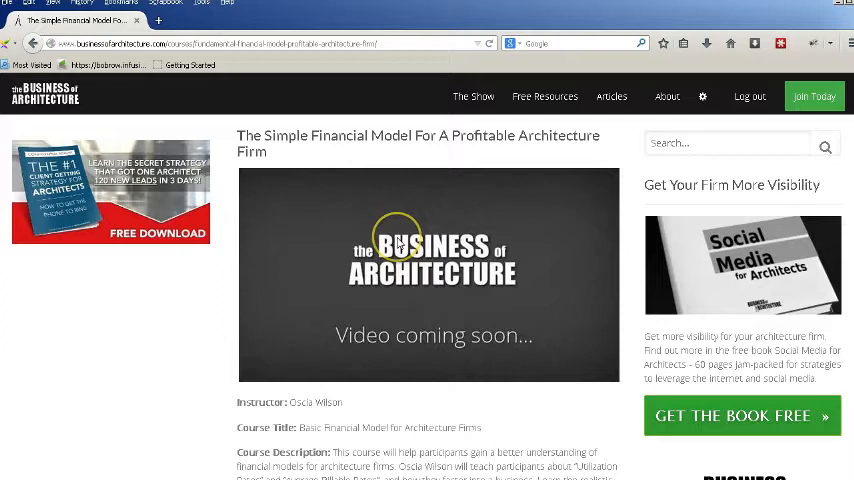
scroll(down, 3)
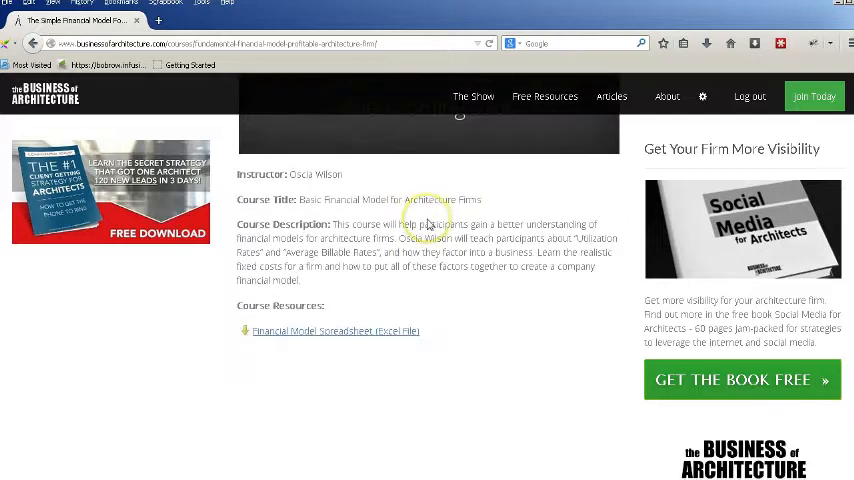
mouse_move(344, 321)
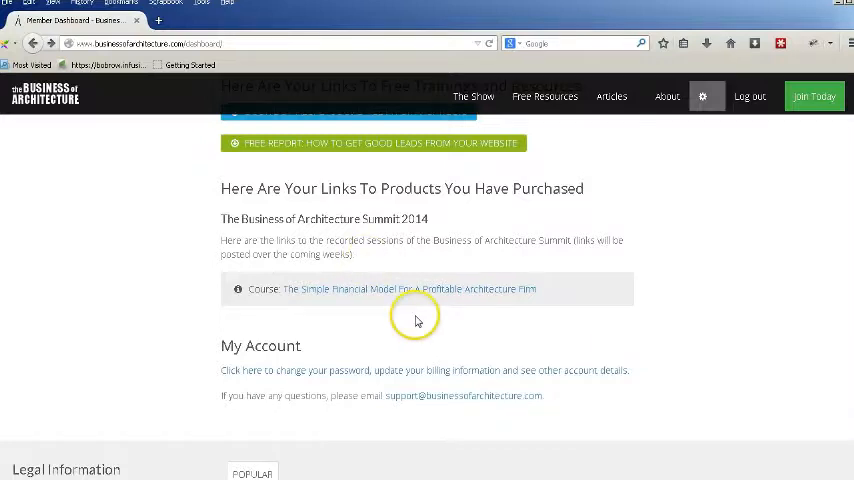
mouse_move(349, 337)
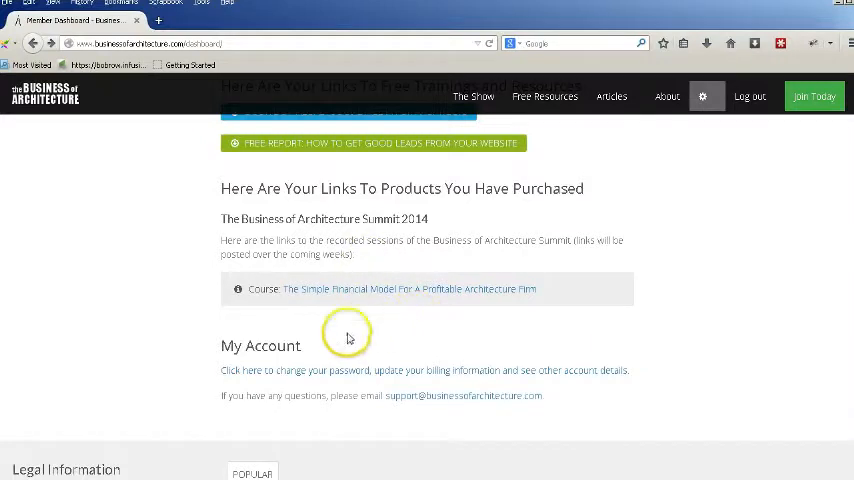